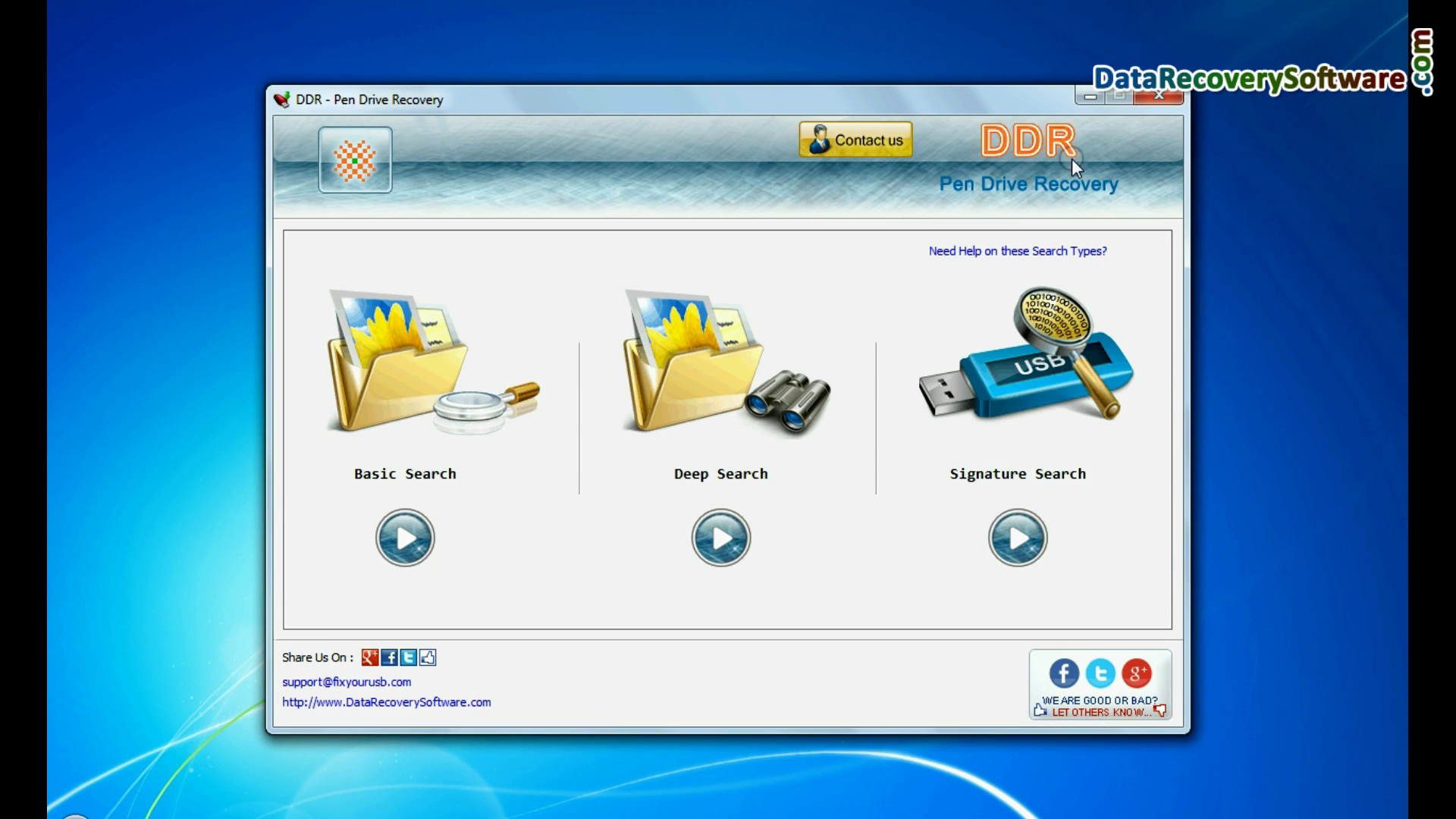
mouse_move(1120, 216)
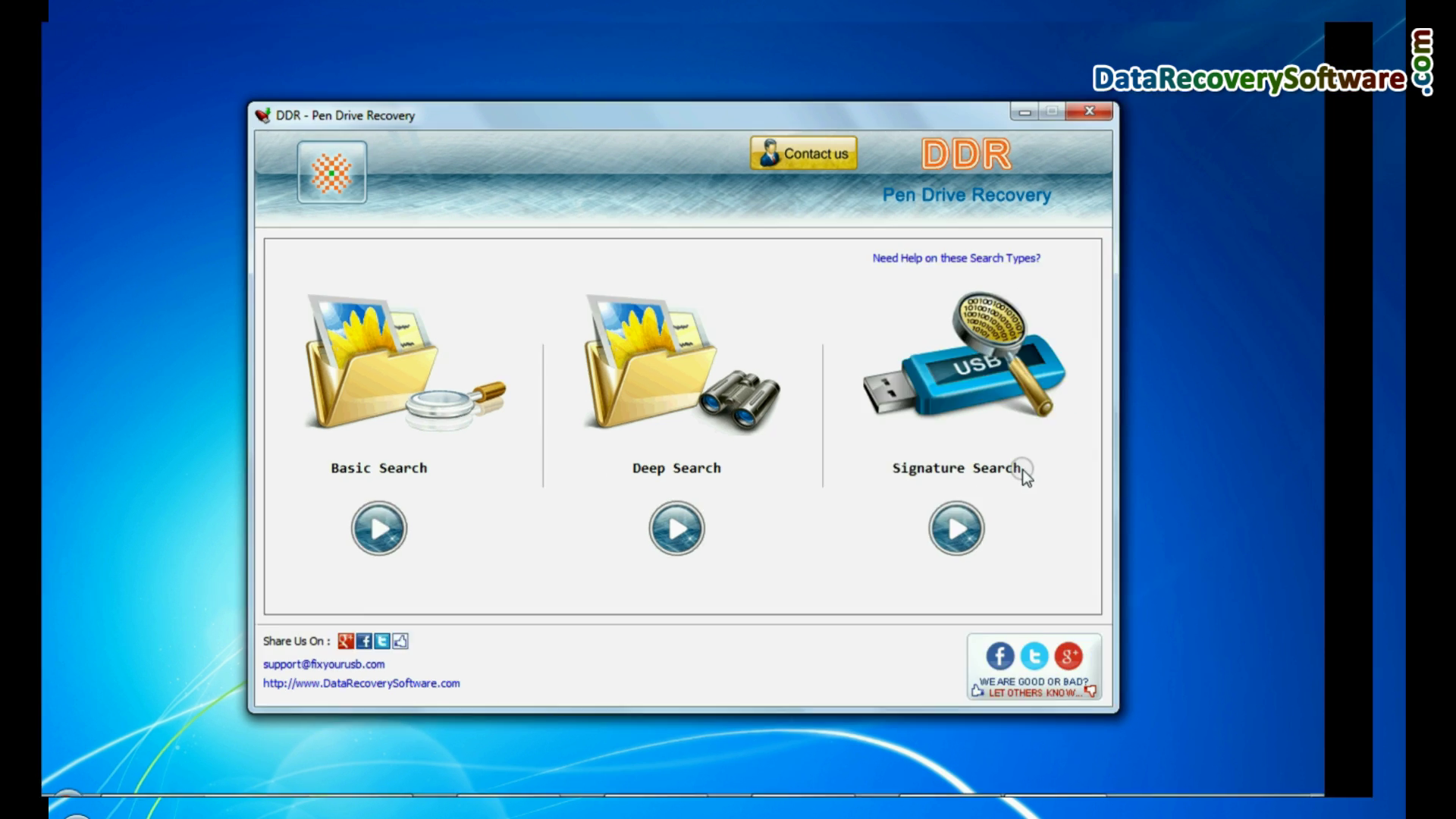
Preview the Basic, Deep and Signature search options, returning to the search type choice
left_click(378, 528)
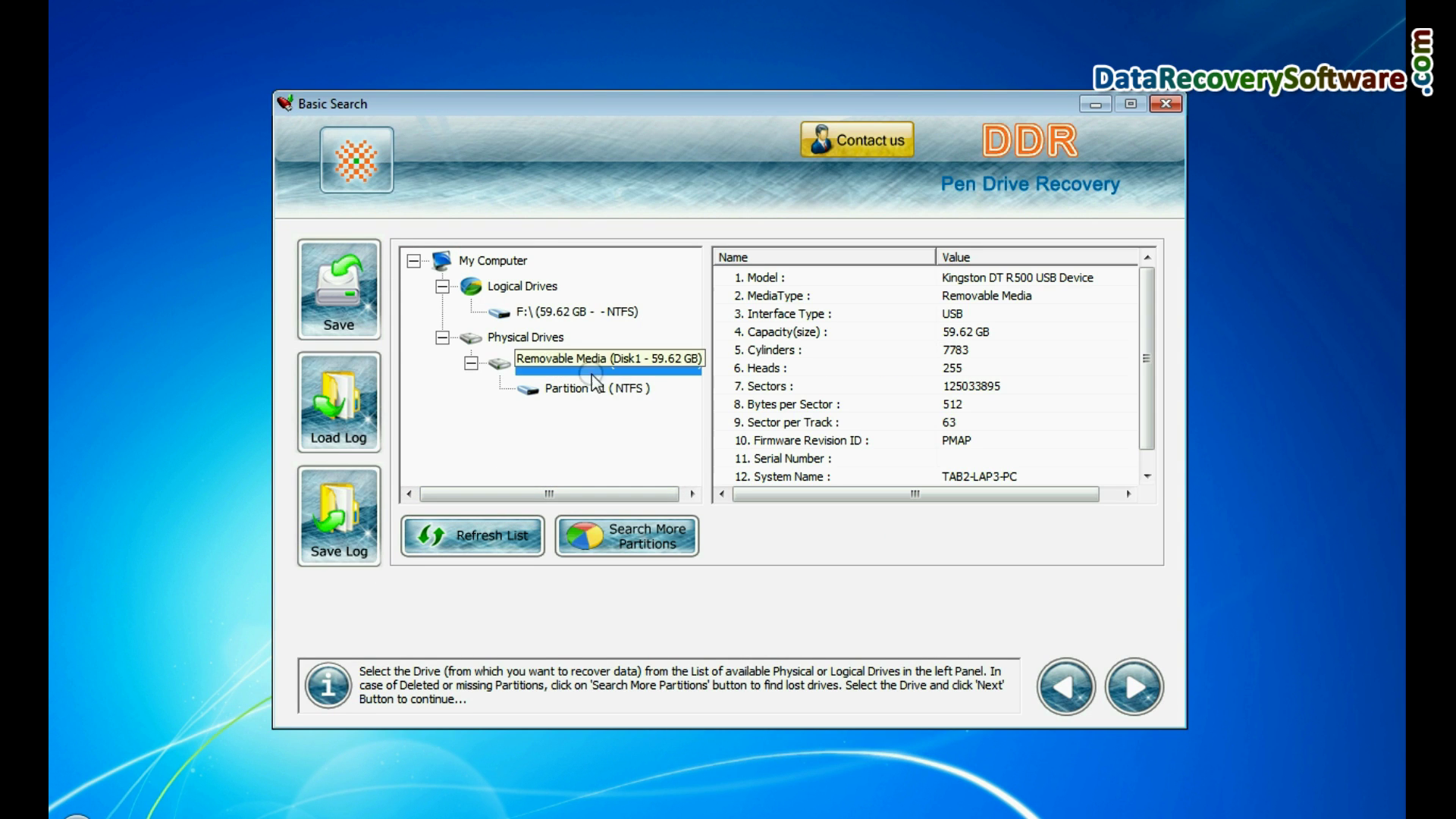
left_click(589, 389)
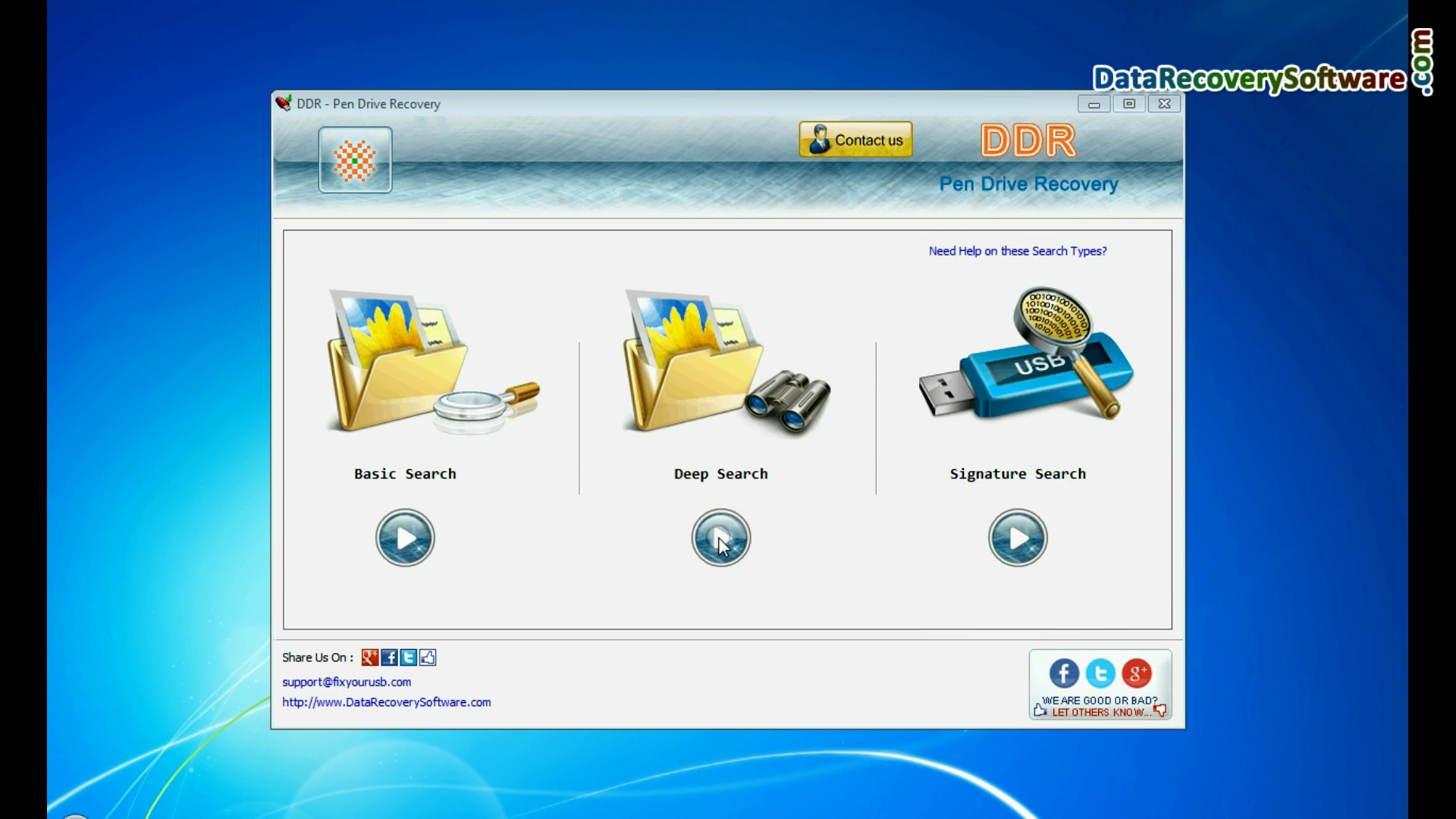
left_click(719, 539)
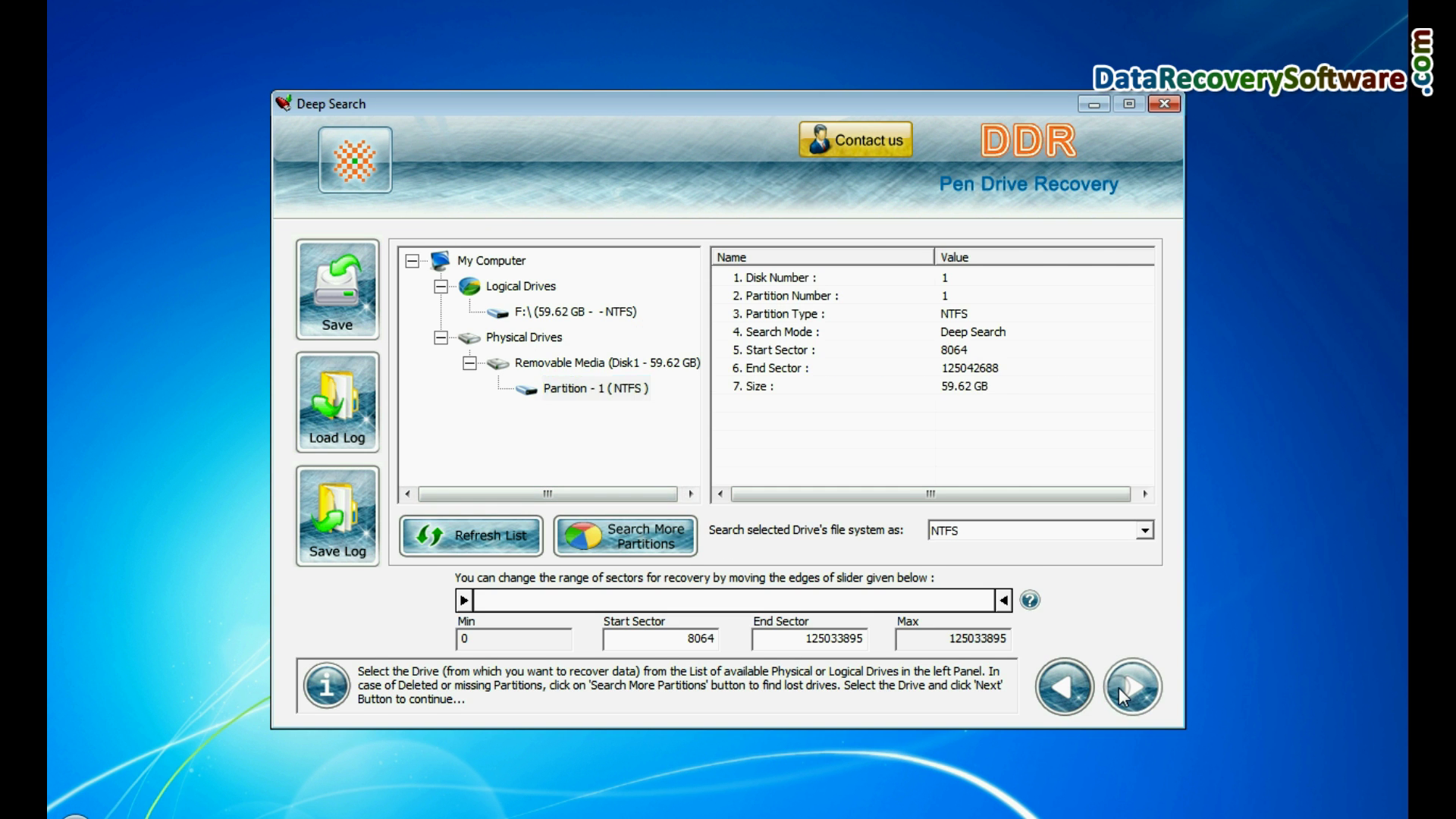
left_click(1132, 687)
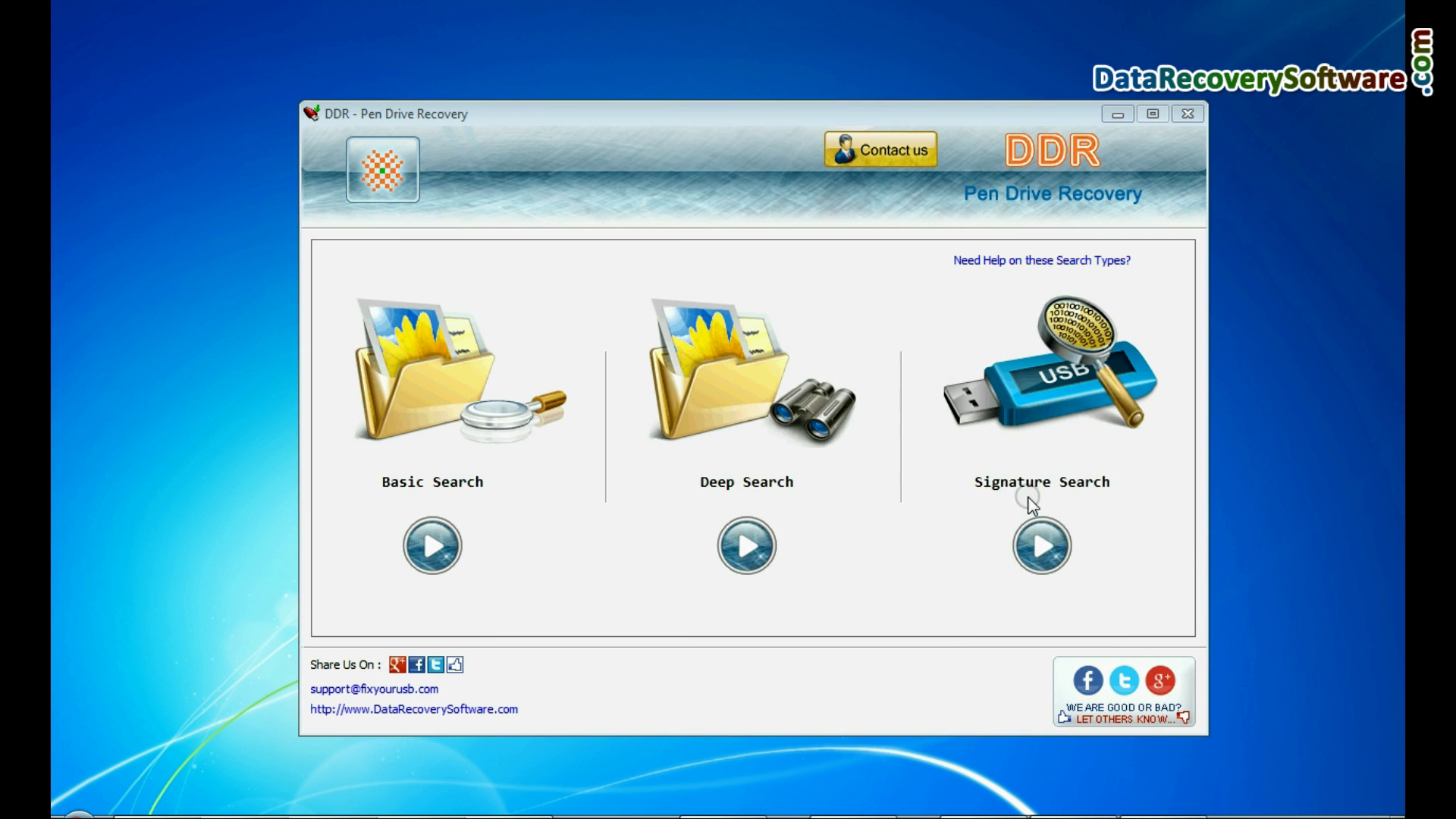
left_click(1041, 545)
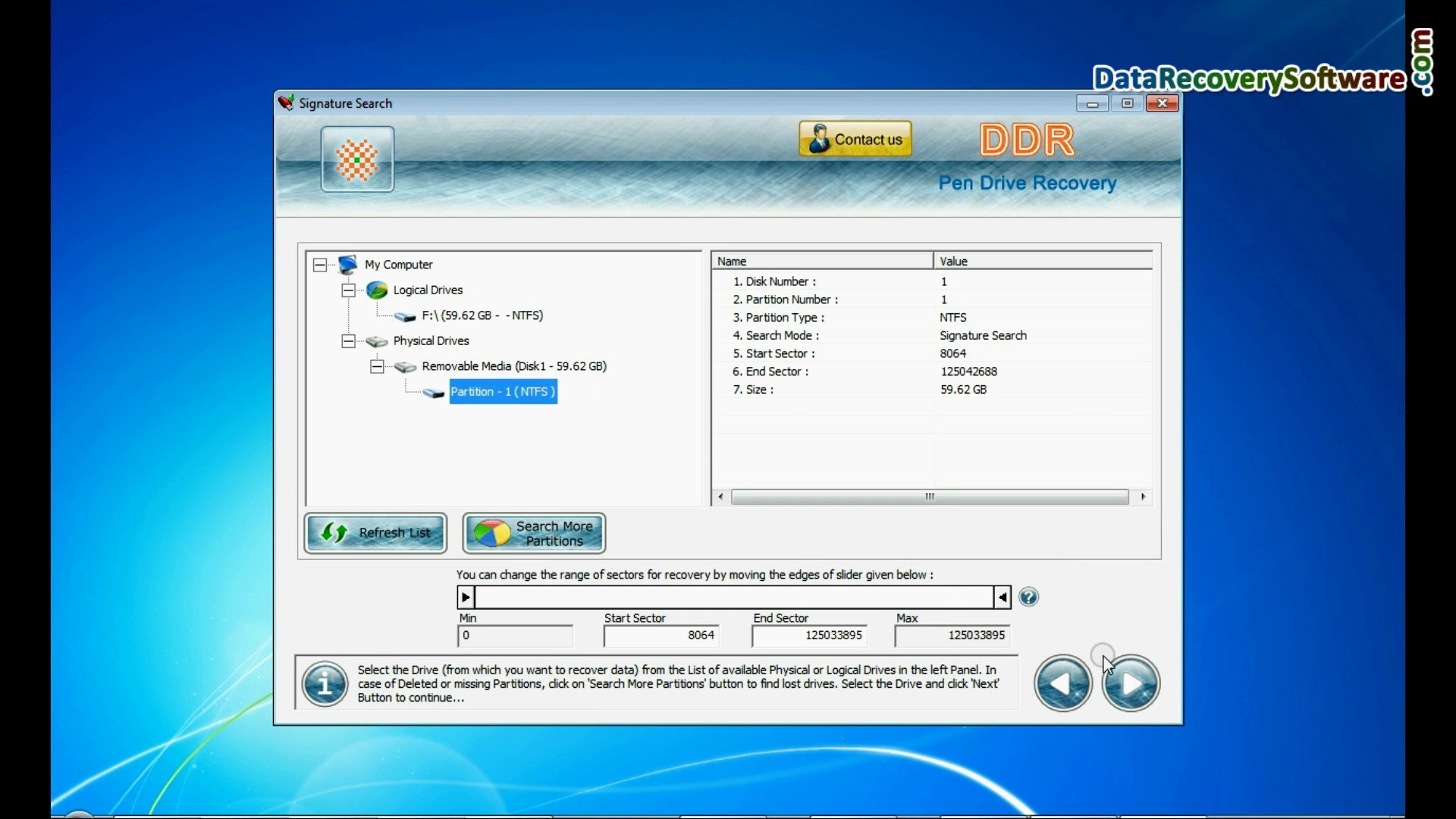
left_click(1129, 683)
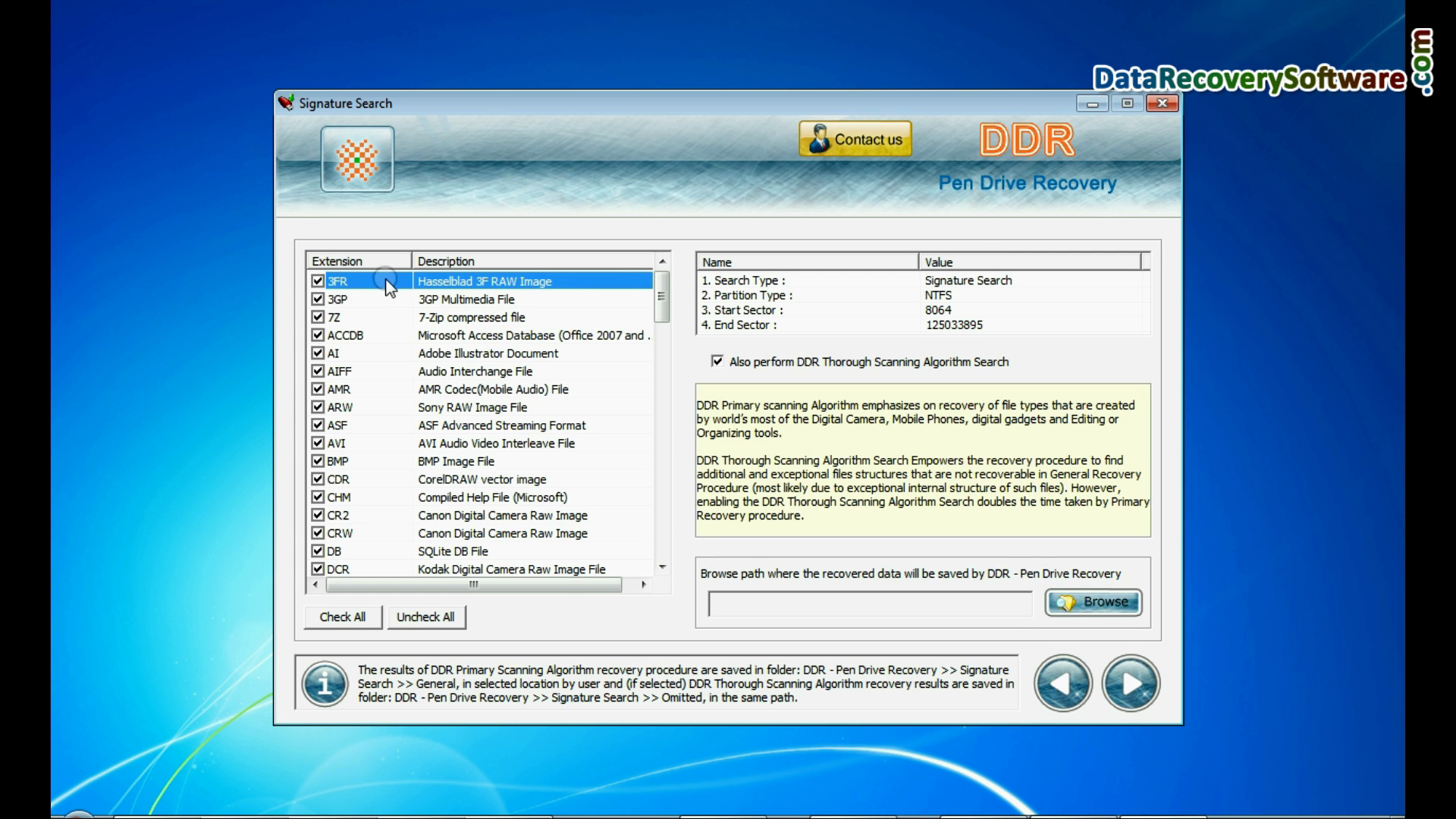
left_click(1063, 682)
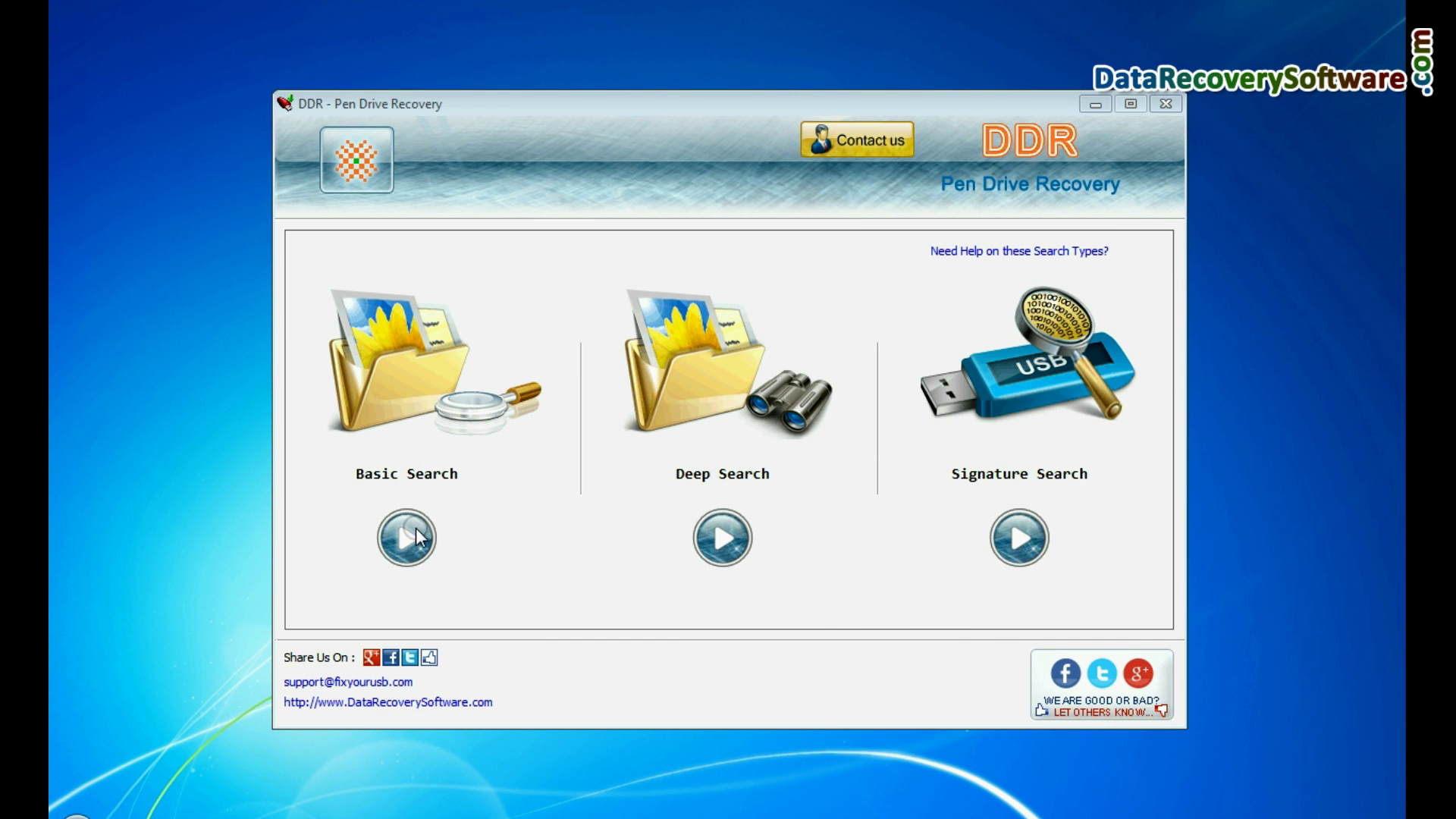
Run a Basic Search on the pen drive's Partition - 1 (NTFS)
left_click(405, 538)
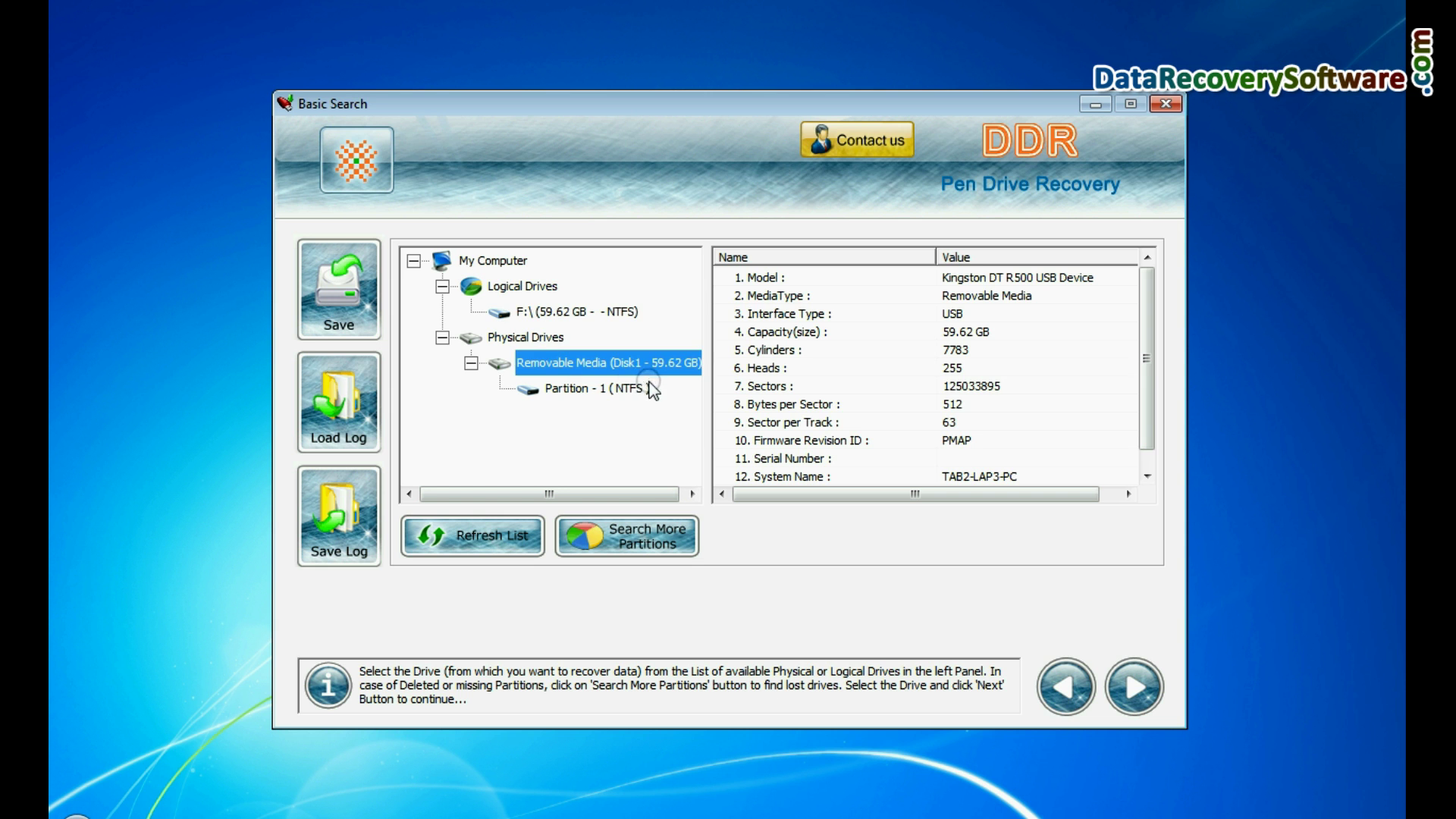
left_click(600, 389)
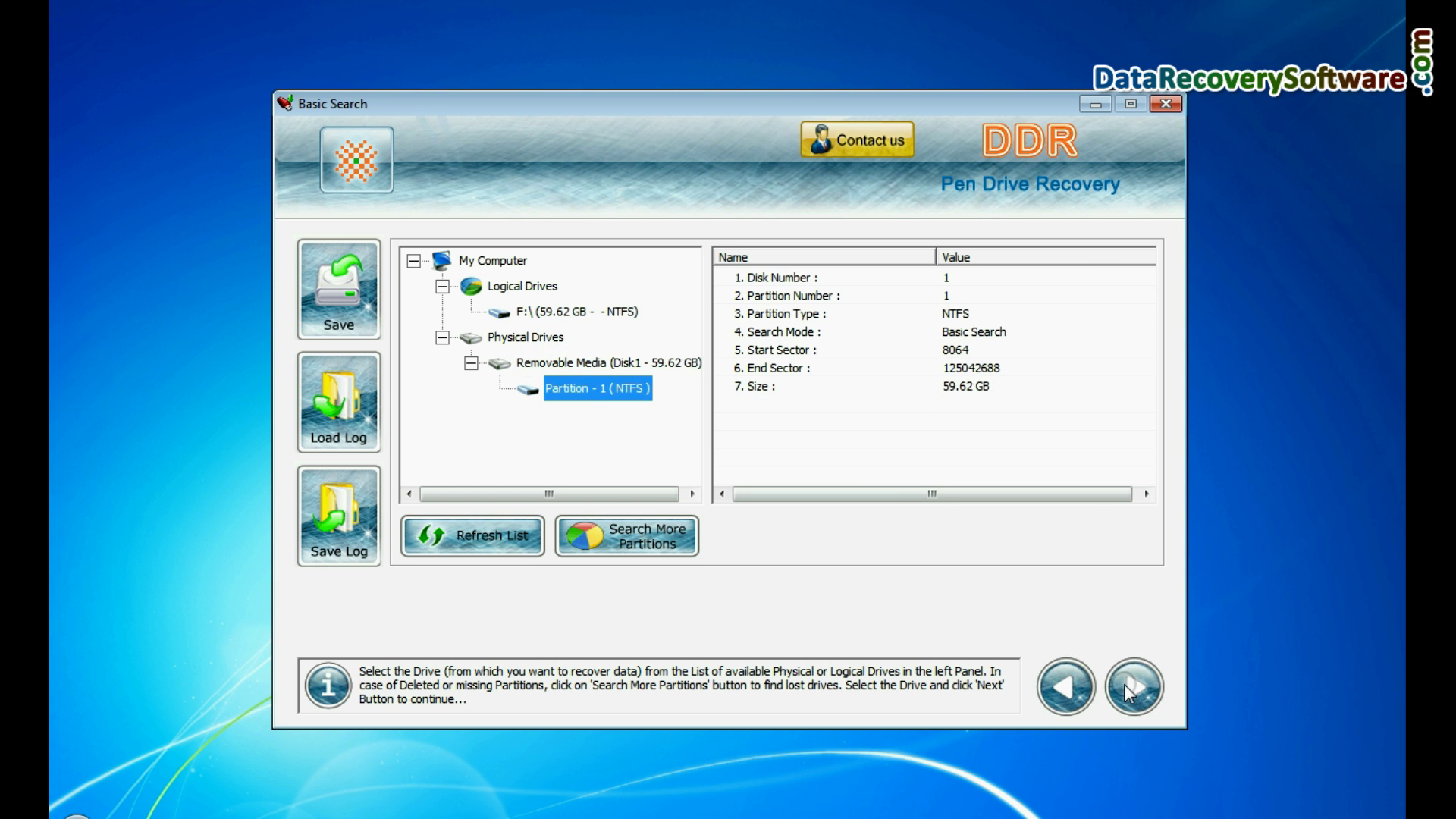
left_click(1132, 687)
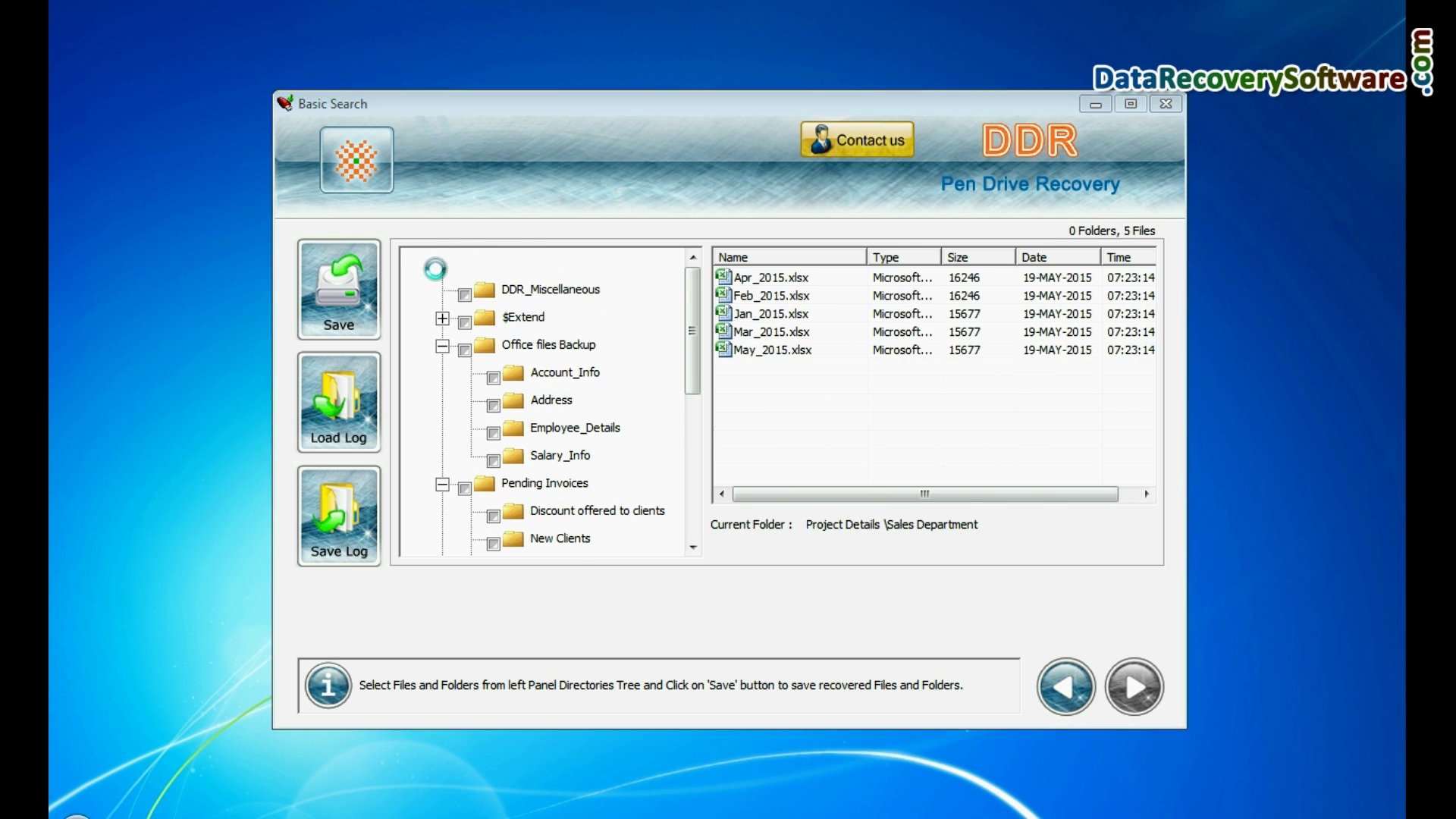
Save the recovered files and folders into D:\Recovered Data
left_click(338, 289)
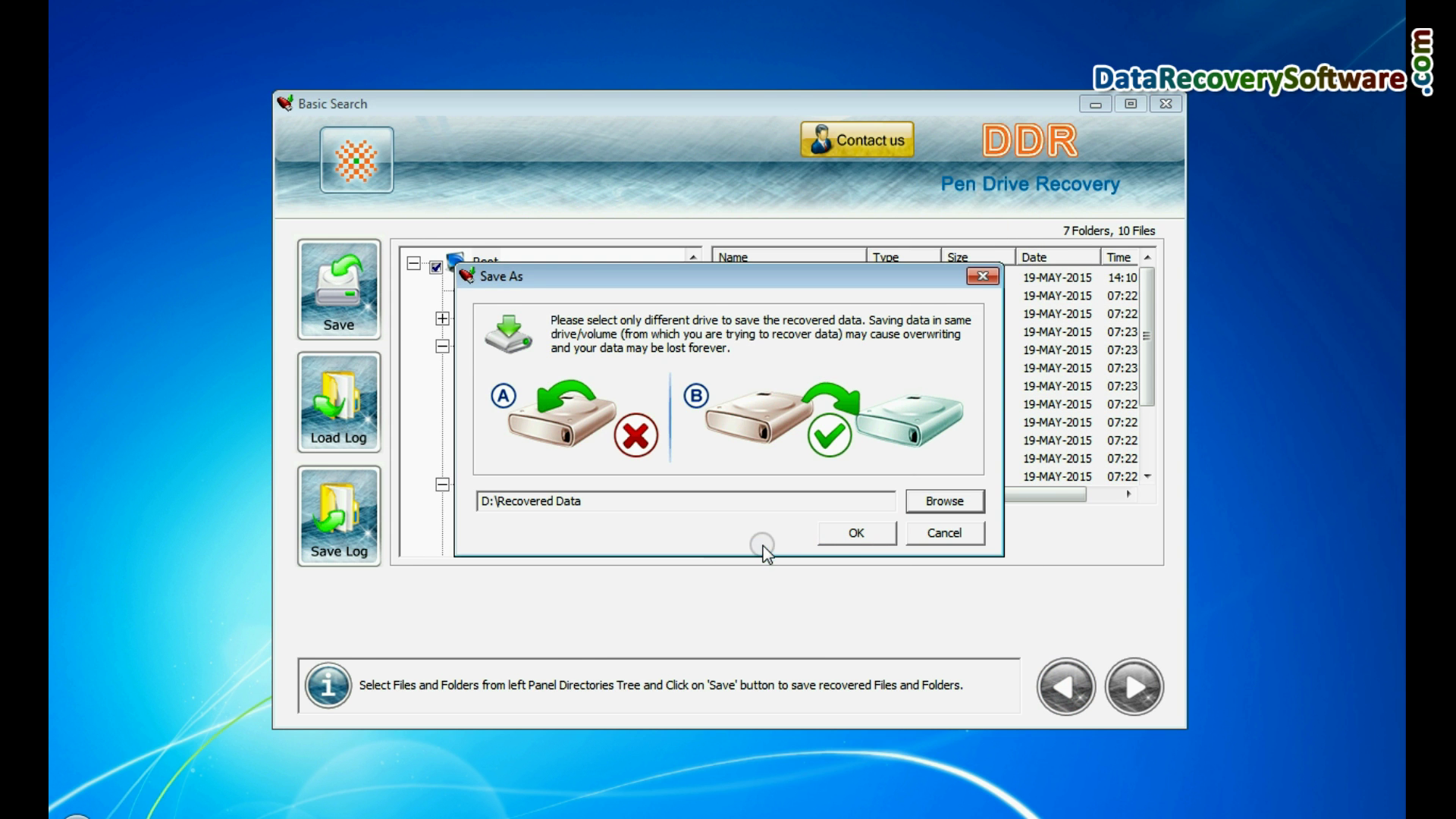
left_click(854, 532)
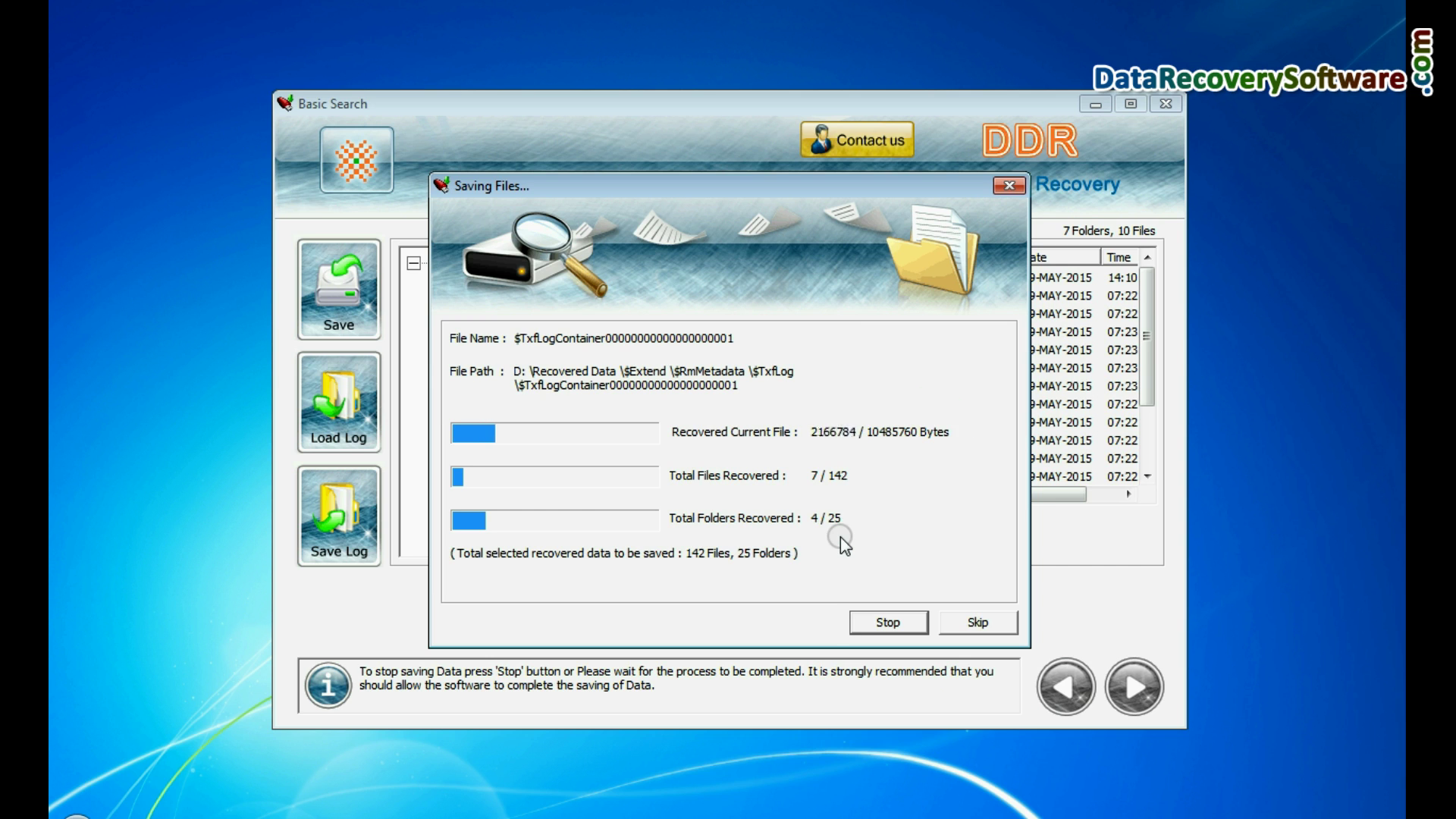